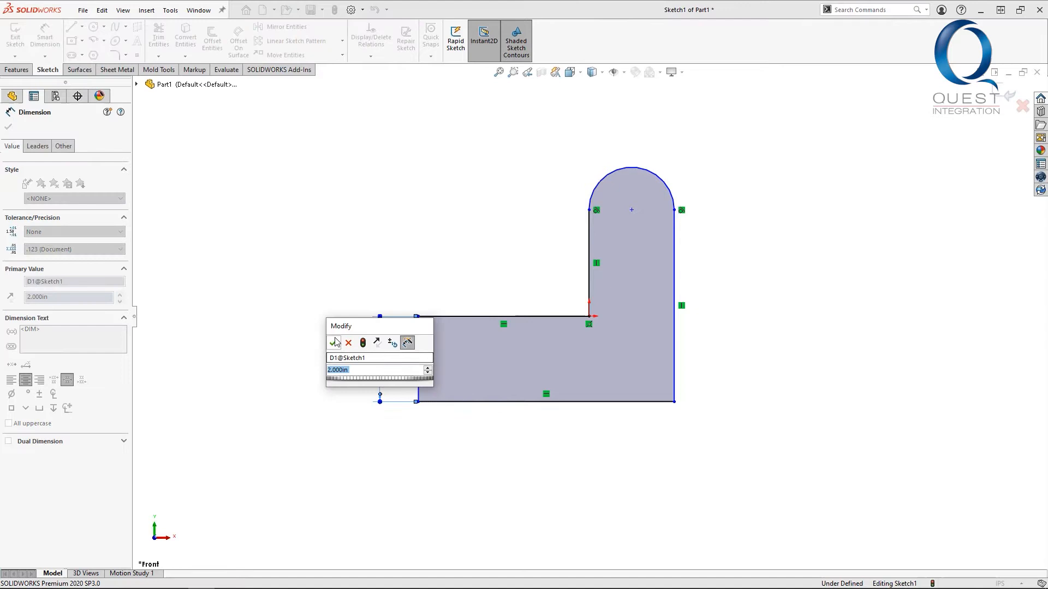
Dimension the L-shape height 2.000, width 6.000 and arc radius 1.000, then log in to SOLIDWORKS ID.
click(335, 342)
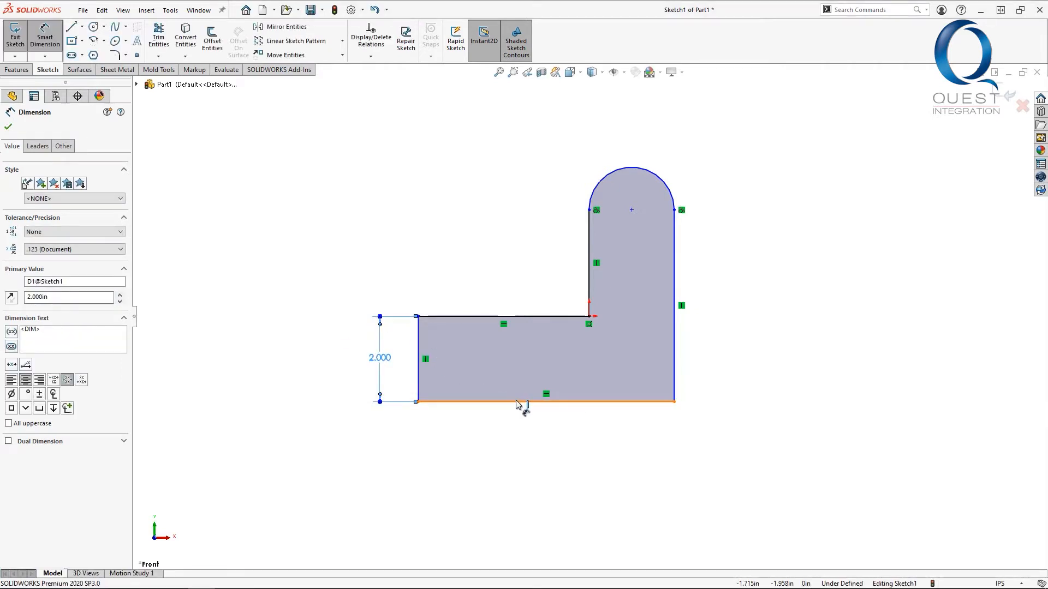
click(545, 400)
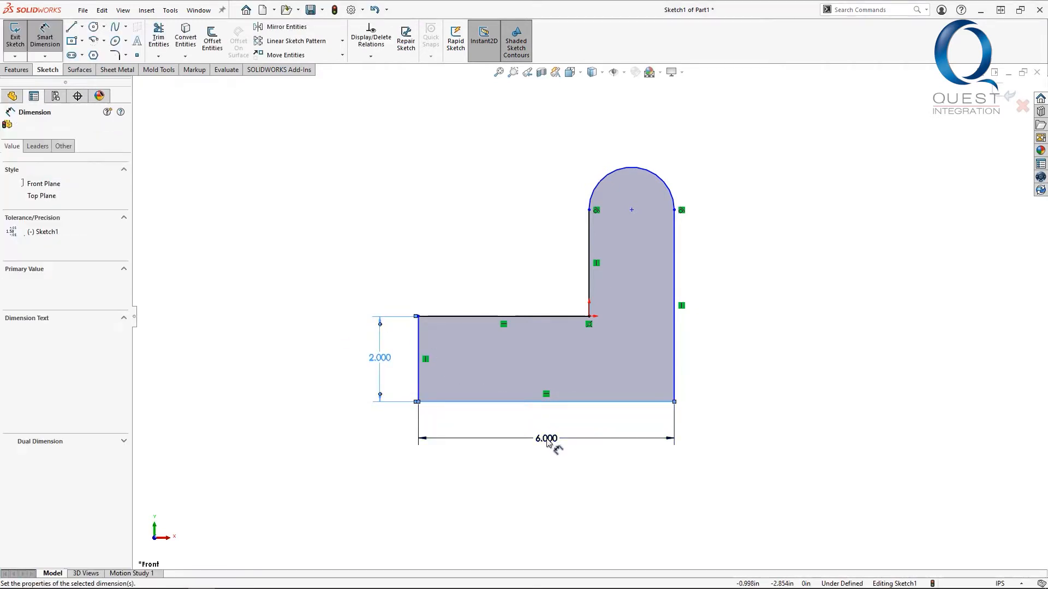
click(546, 439)
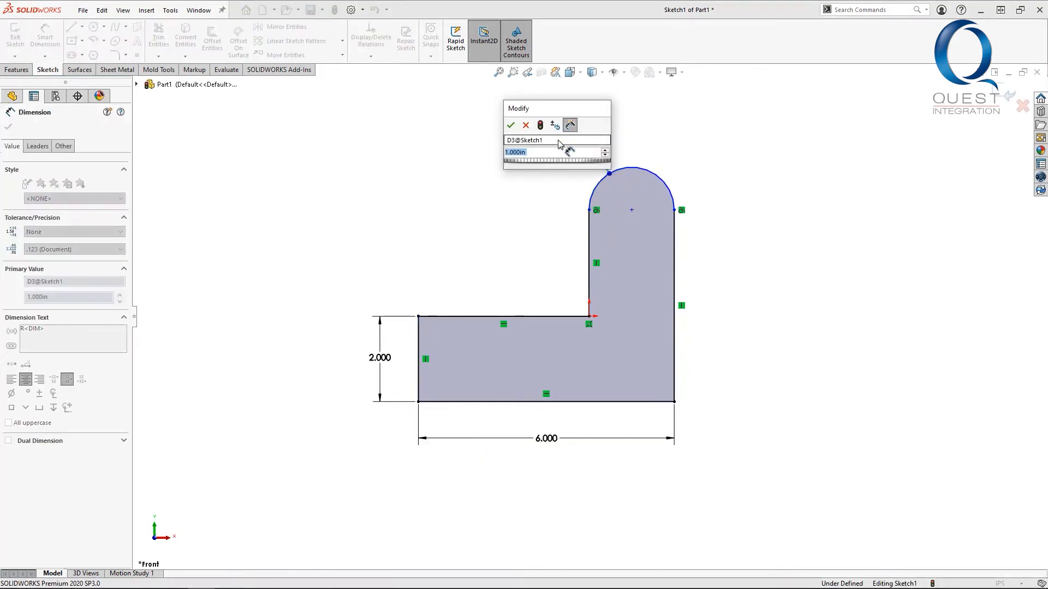
click(511, 125)
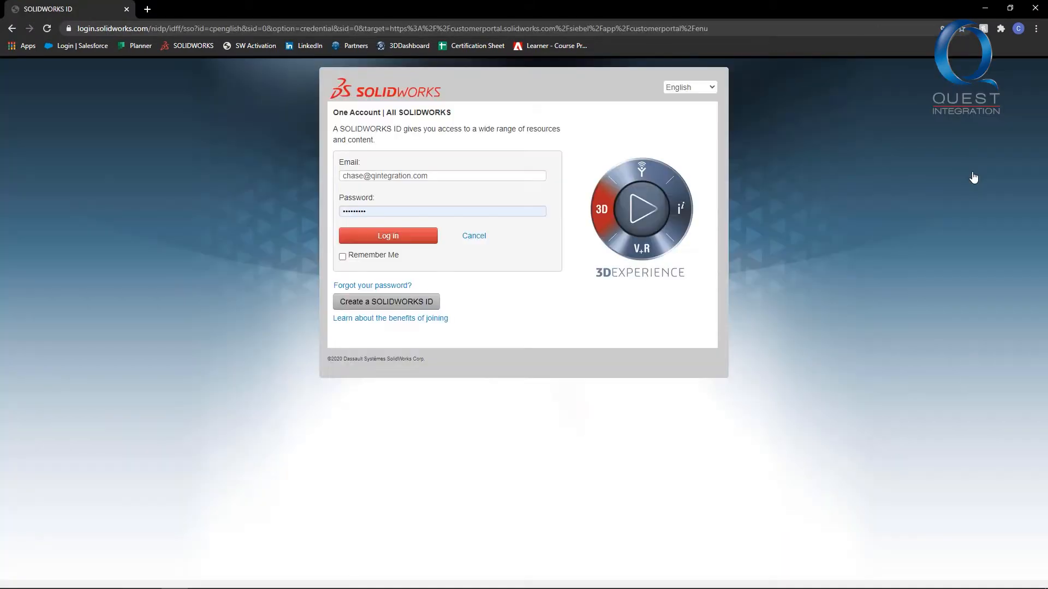
click(386, 236)
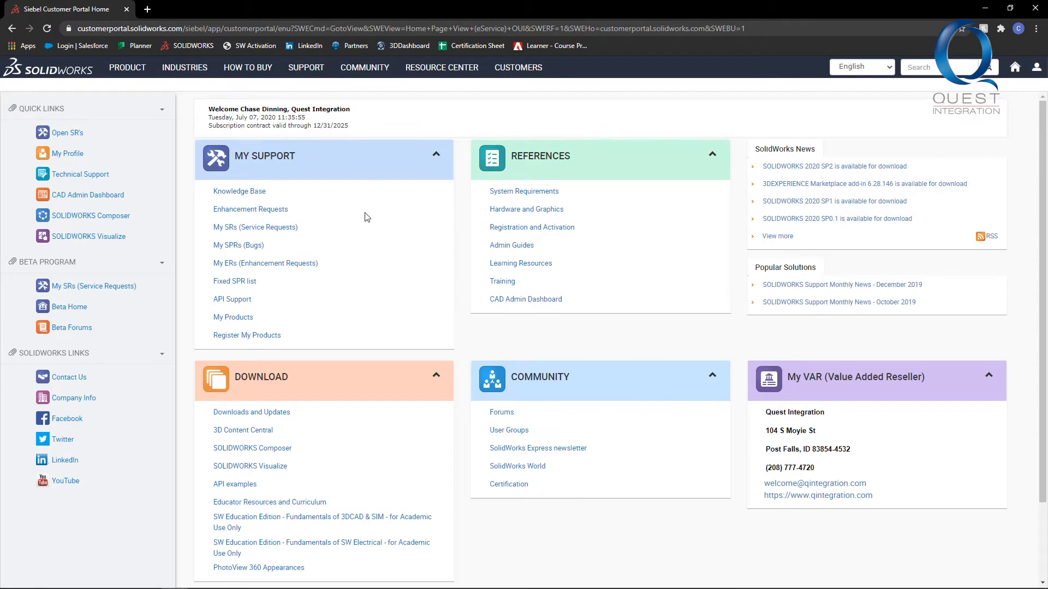
mouse_move(312, 228)
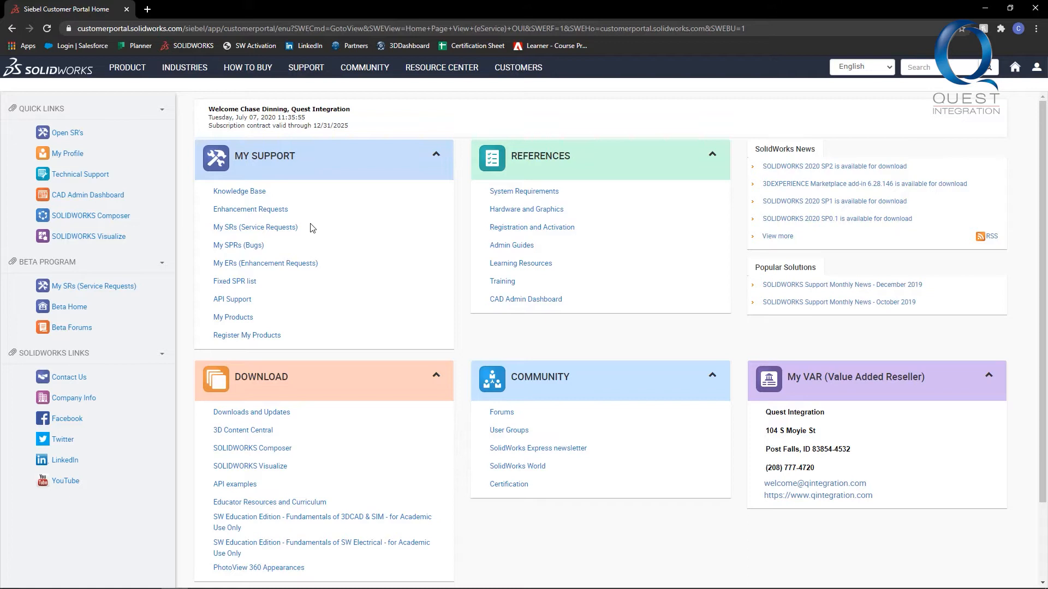
mouse_move(250, 210)
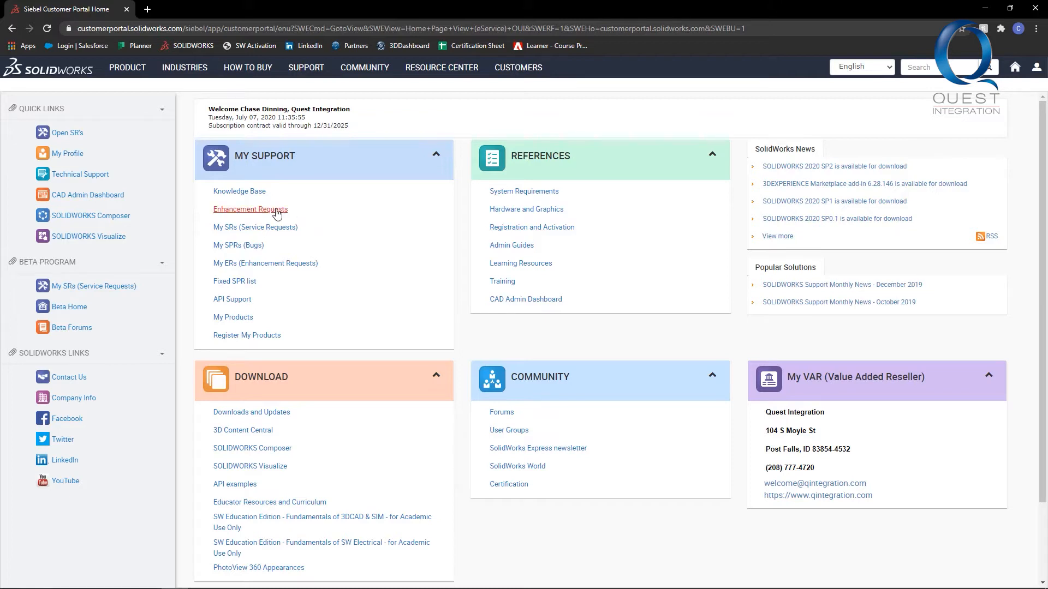
Go to the Enhancement Requests page from My Support on the portal home.
click(250, 209)
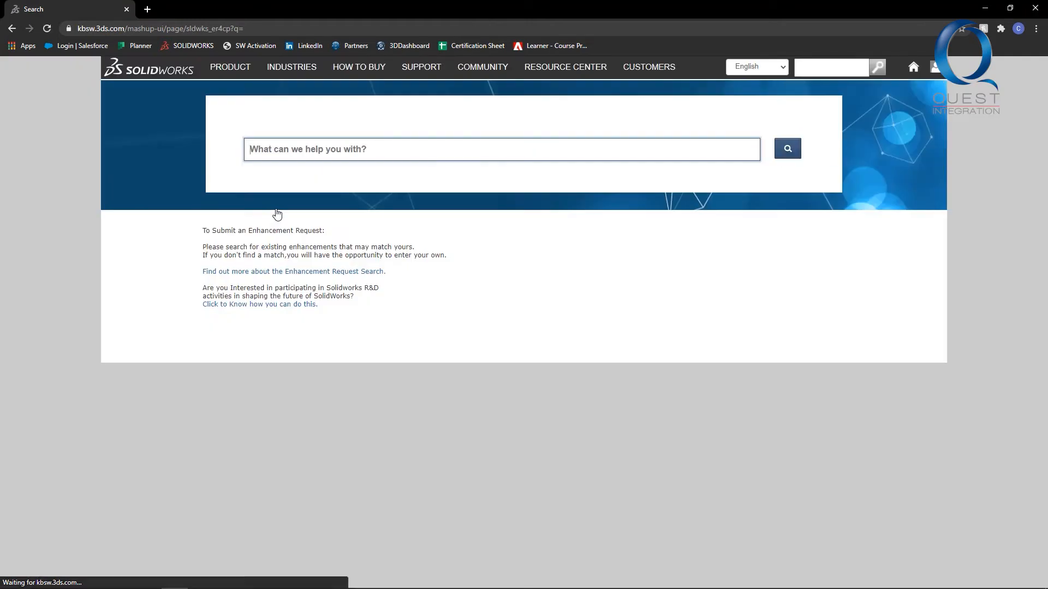
Search enhancement requests for 'rapid dimension' and open one of the three results.
click(501, 150)
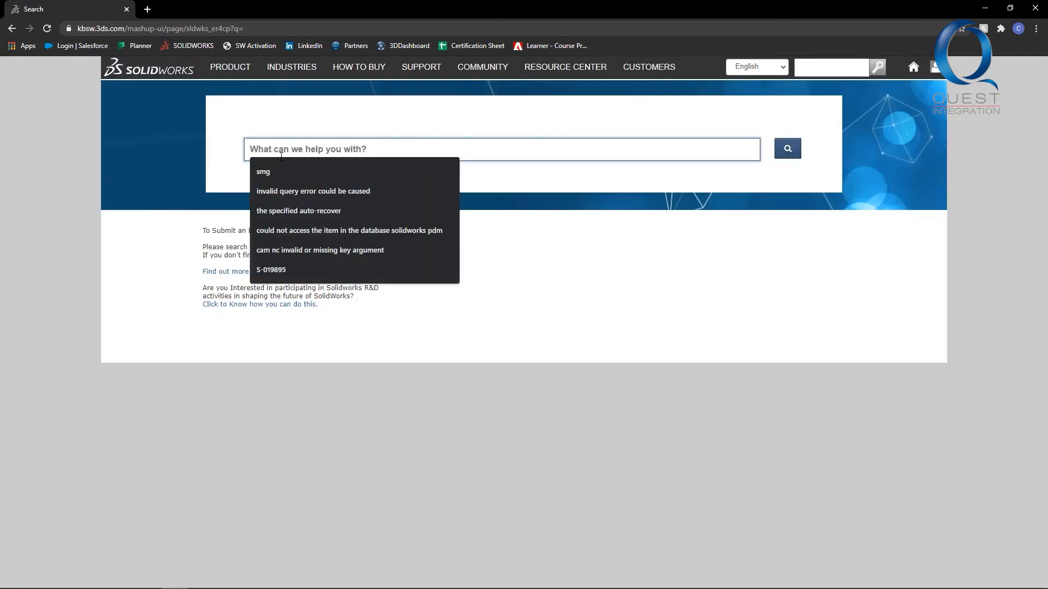
text(rapid dimension sketch)
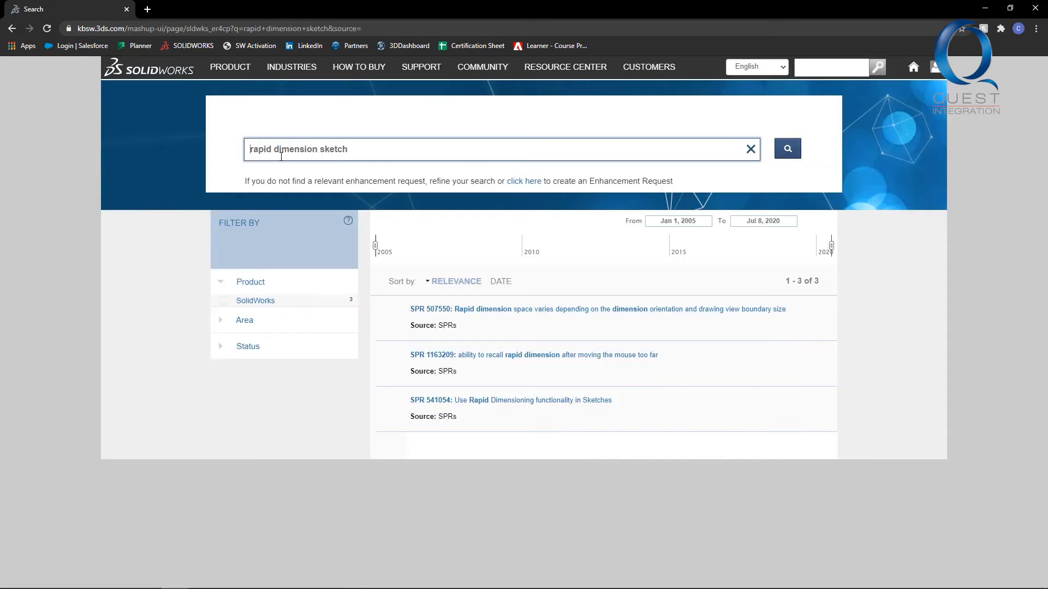
mouse_move(400, 360)
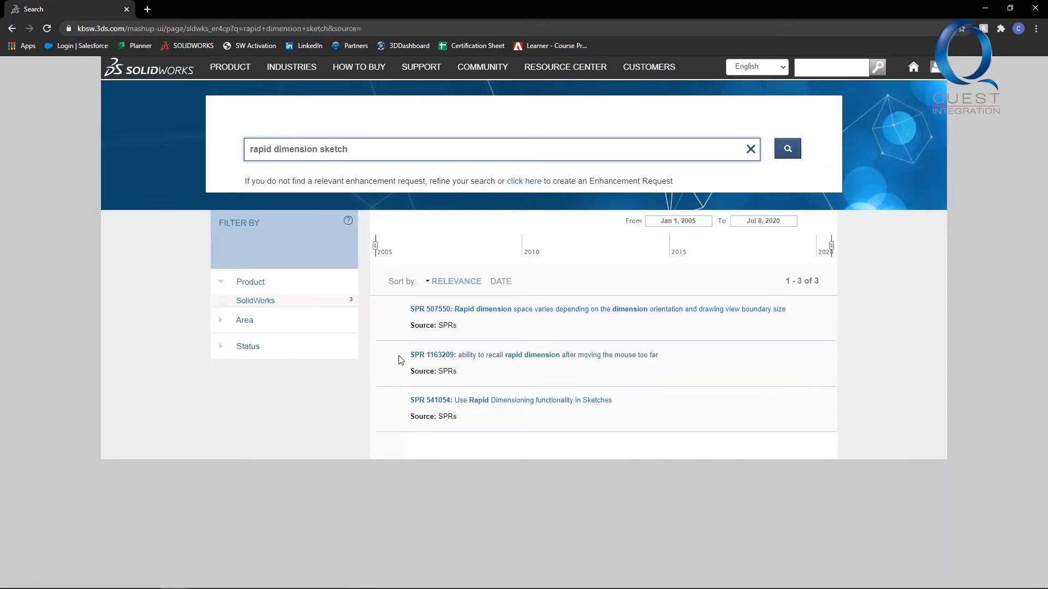
click(510, 399)
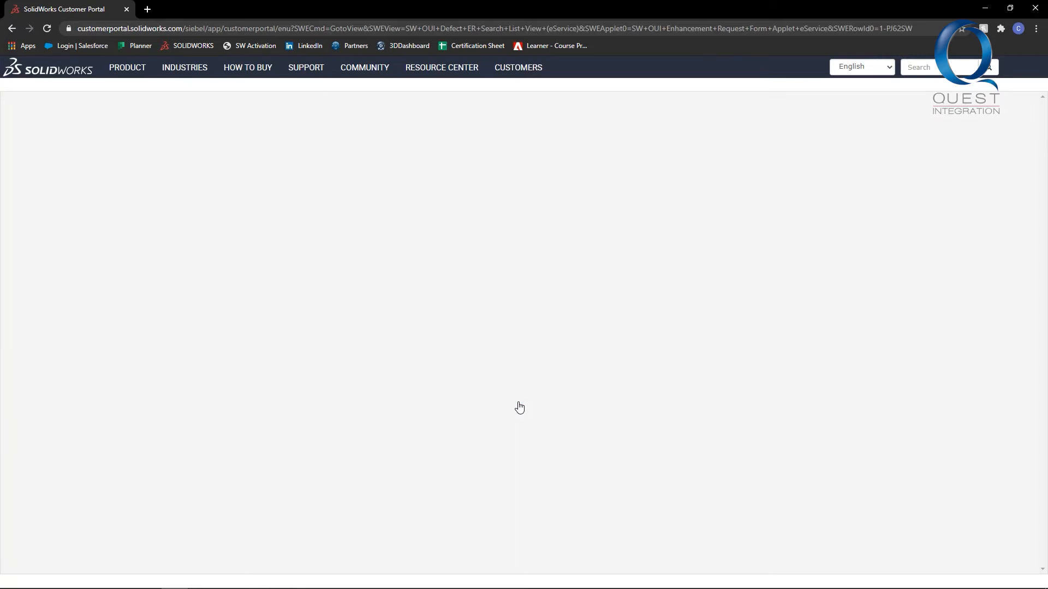